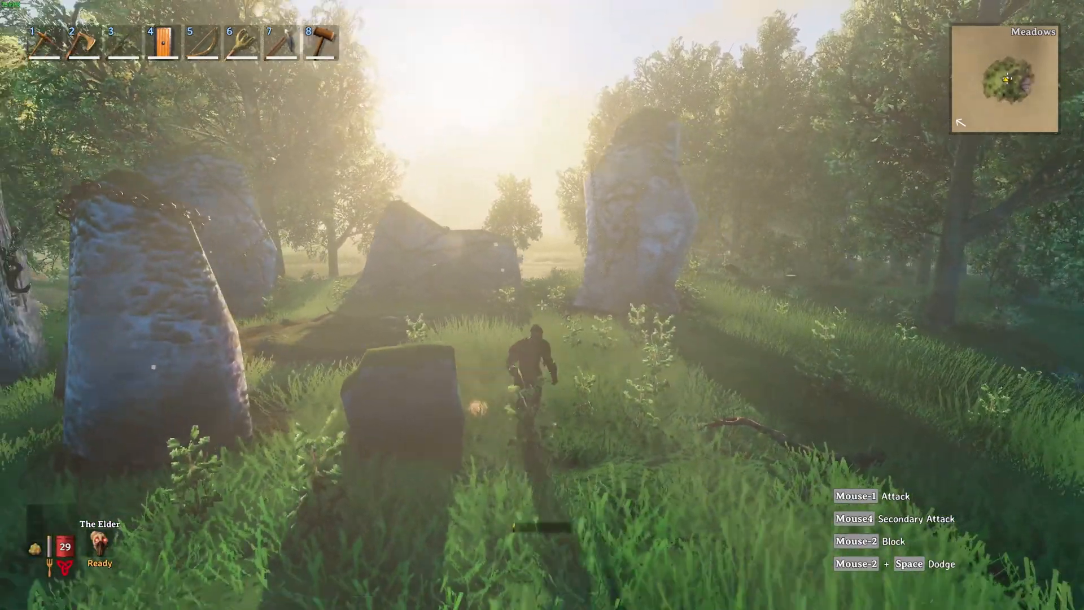
# - Walk the character through the meadow past the standing stones before opening the Steam overlay
pyautogui.press('w')
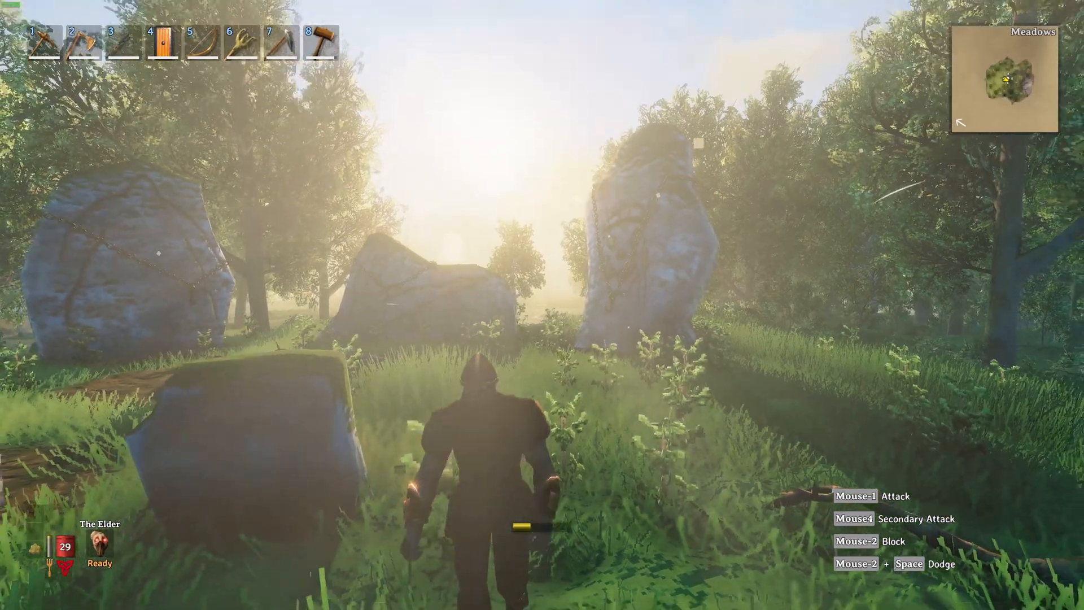
pyautogui.press('F2')
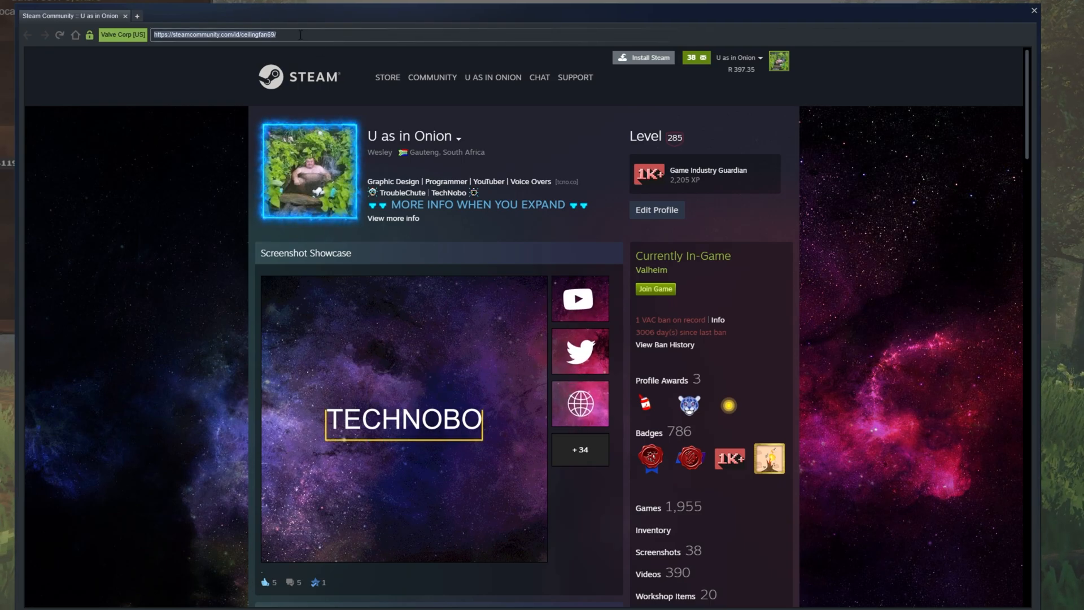
# - Copy the profile address, search 'steam id finder', and submit the address on steamid.xyz
pyautogui.rightClick(229, 35)
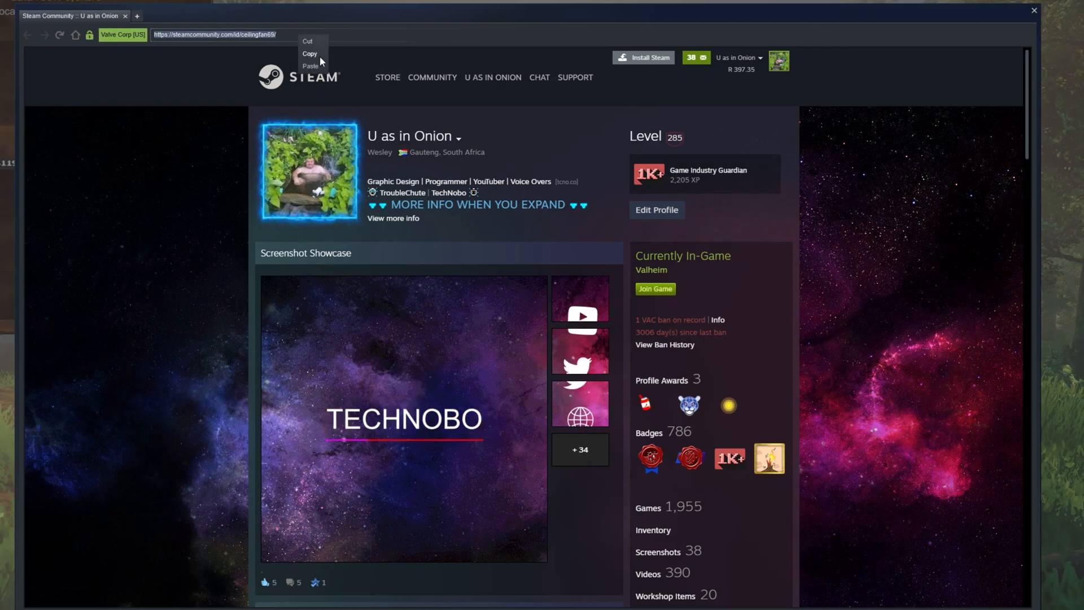
pyautogui.click(192, 15)
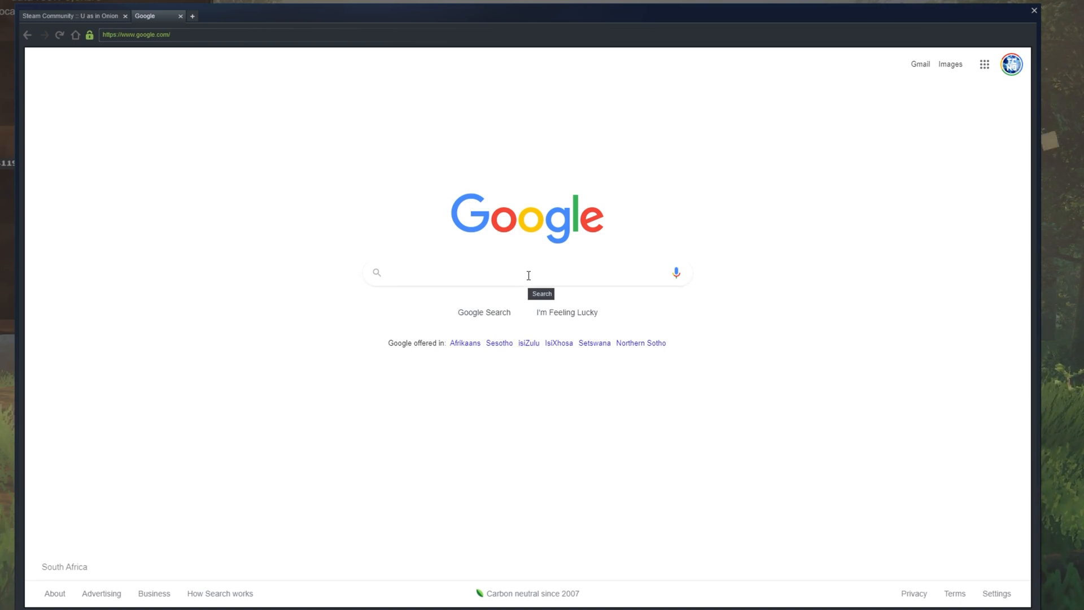
pyautogui.write('steam id finder')
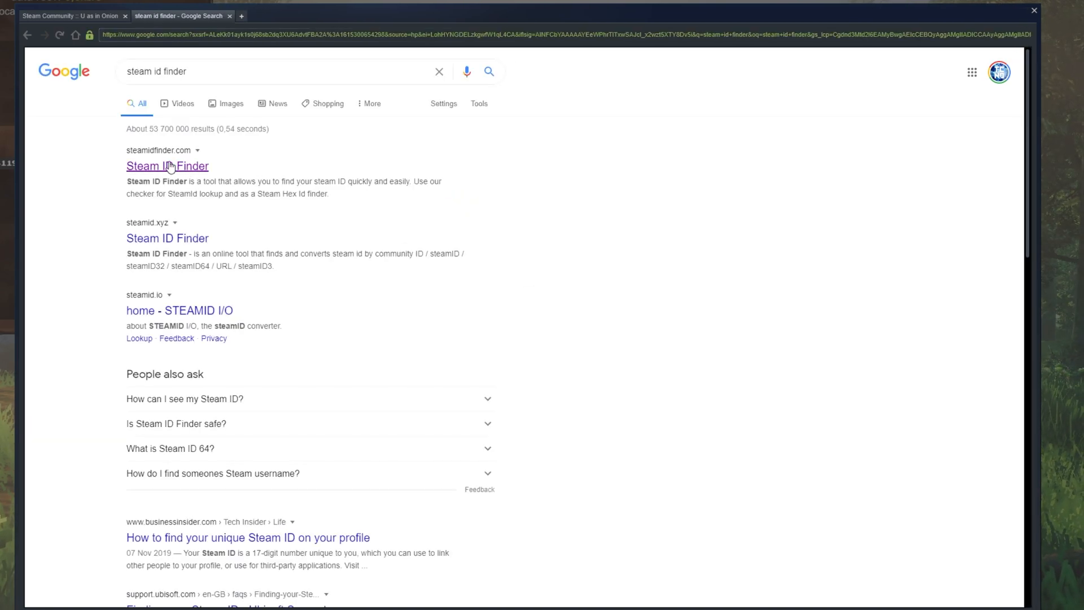
pyautogui.click(167, 238)
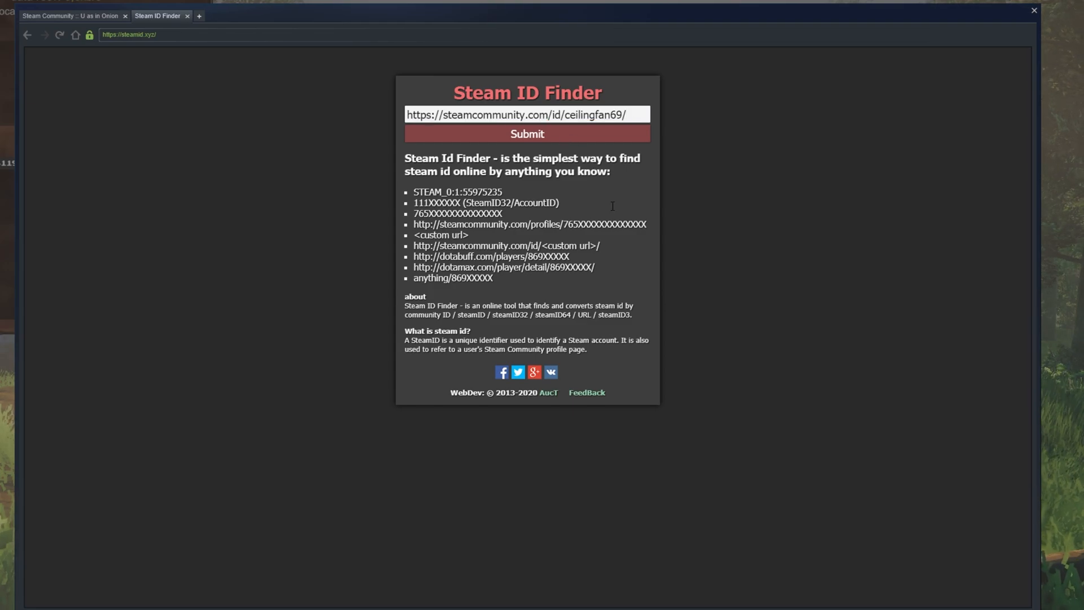
pyautogui.click(528, 133)
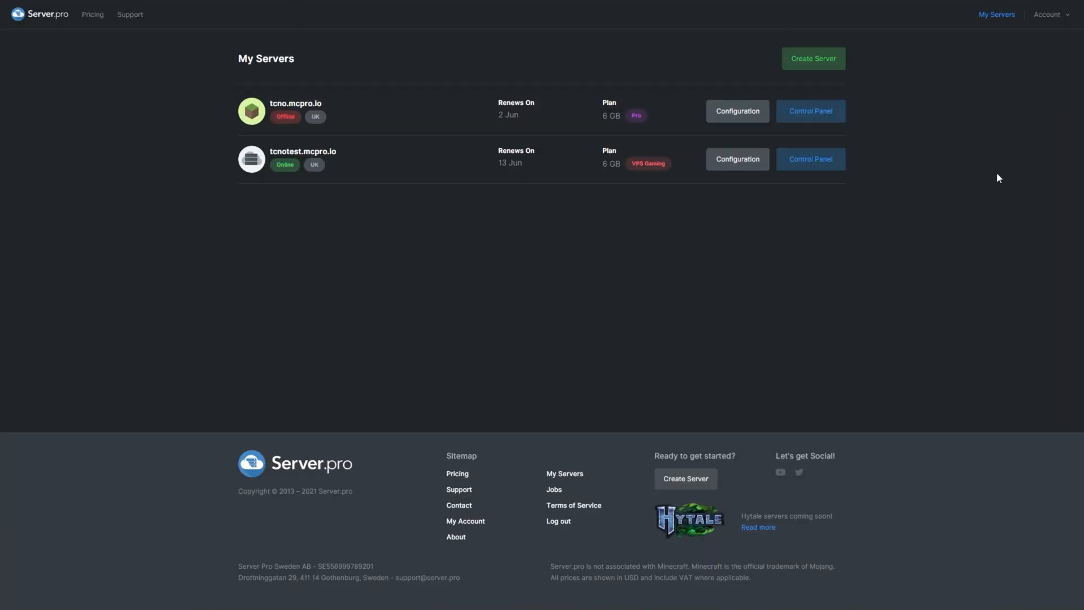
pyautogui.moveTo(811, 160)
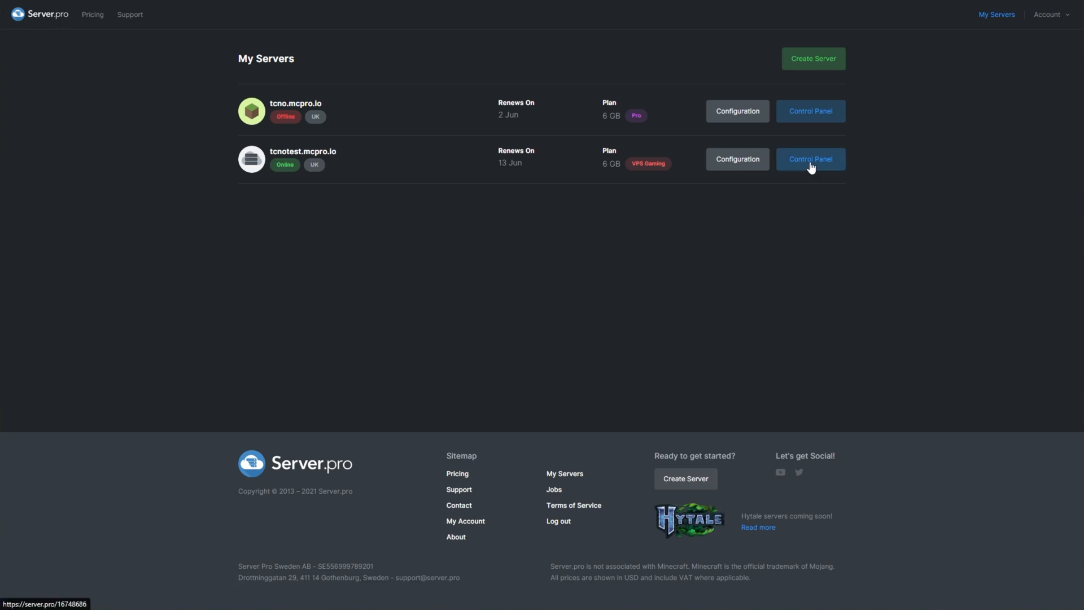
# - Open the tcnotest.mcpro.io control panel and its Valheim service configuration page
pyautogui.click(811, 160)
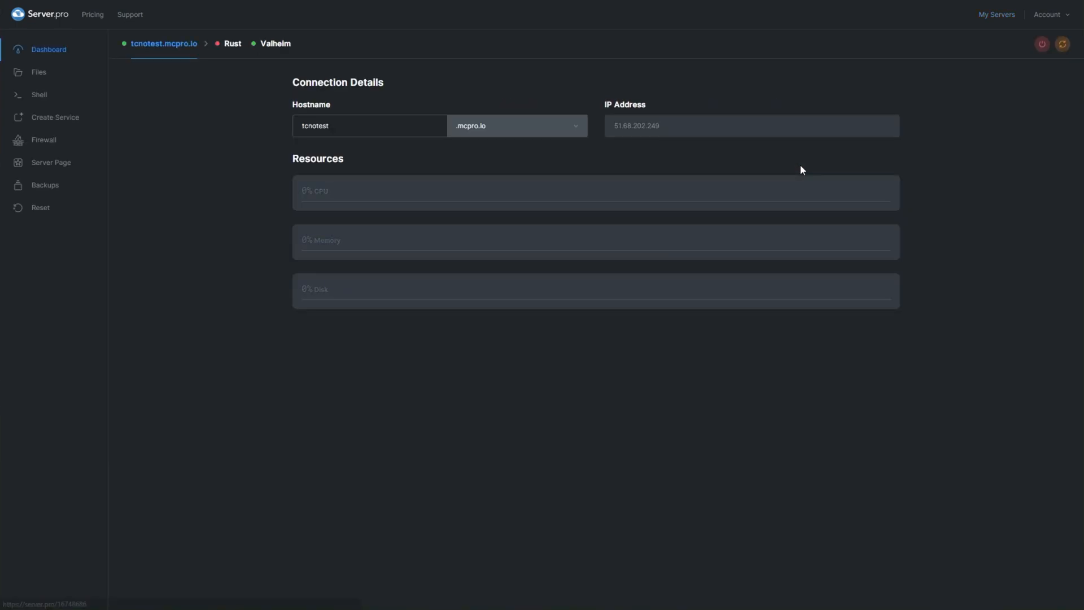
pyautogui.moveTo(279, 44)
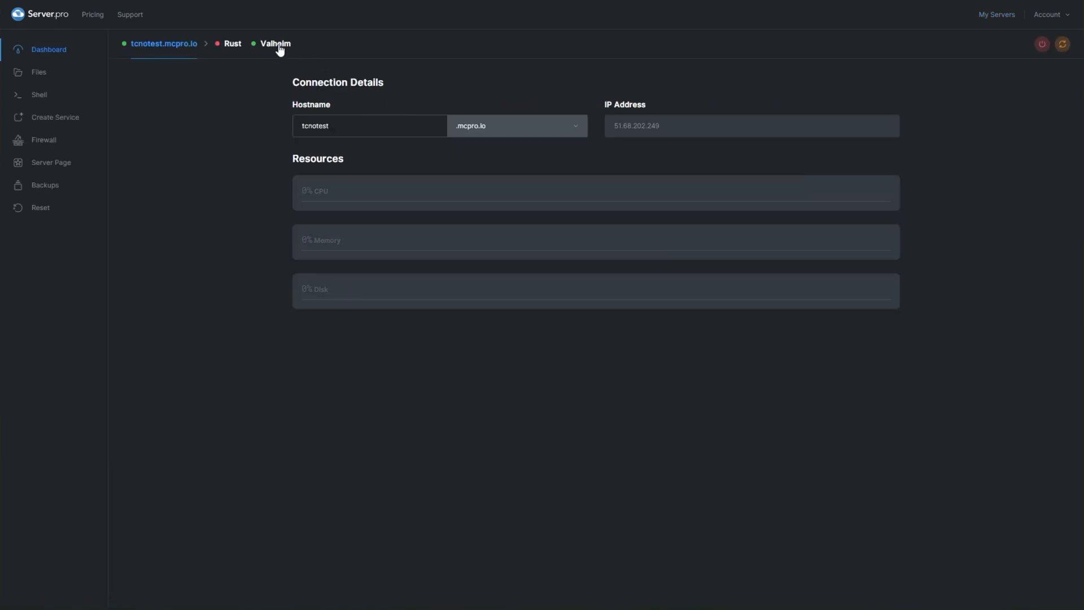
pyautogui.click(276, 44)
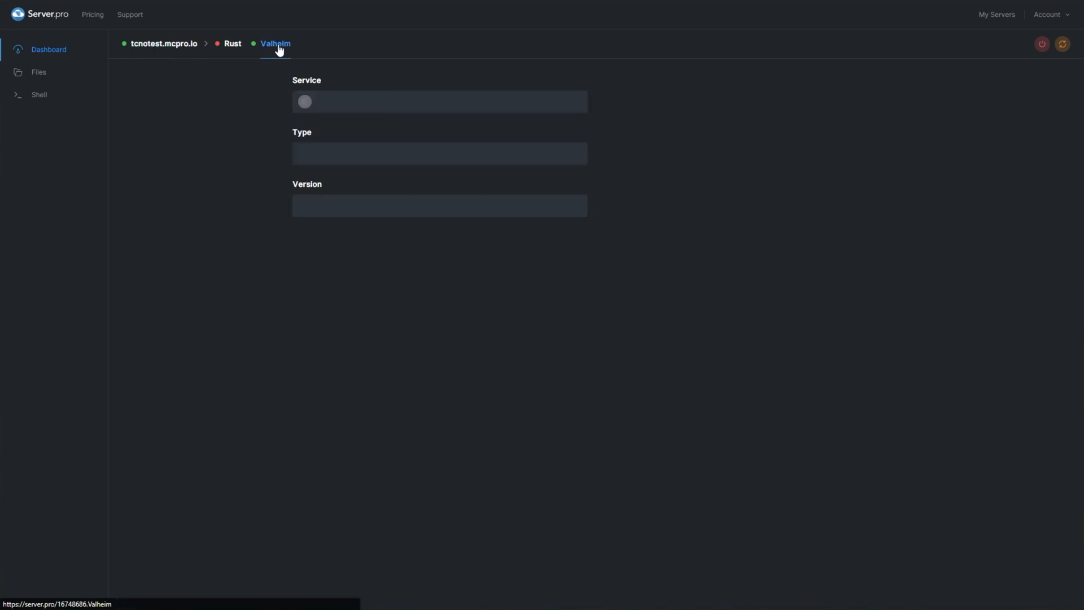
pyautogui.click(275, 44)
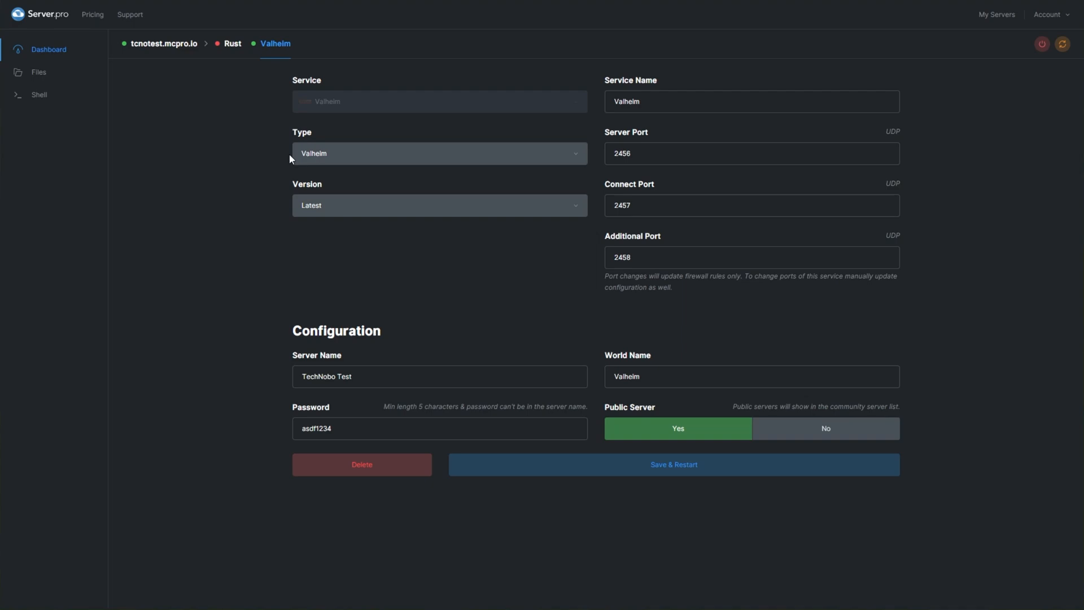
pyautogui.moveTo(38, 73)
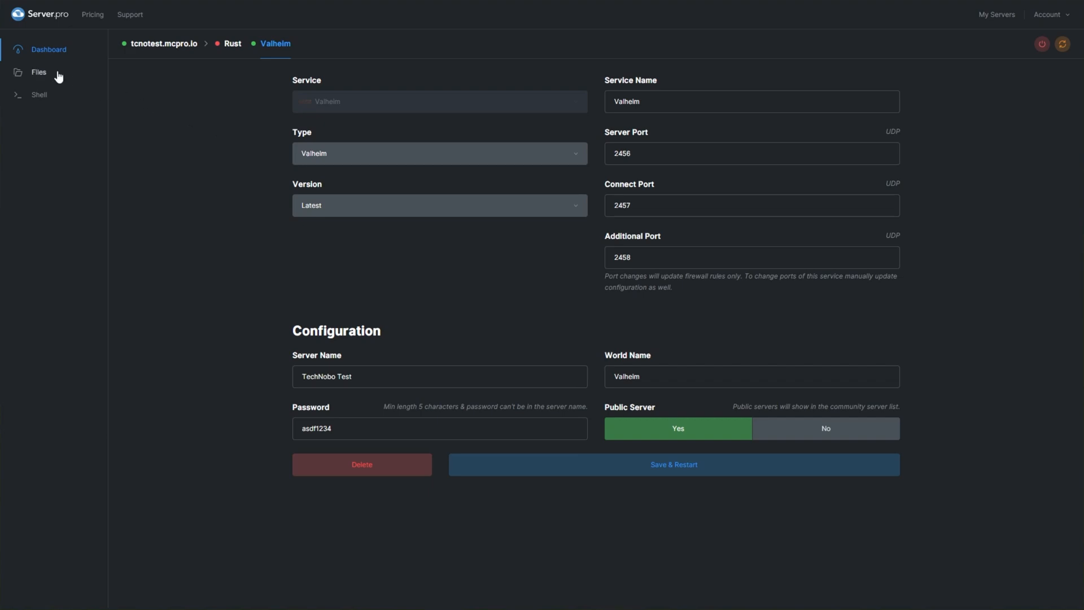
# - Browse to the server's config folder and look at permittedlist.txt under its comment line
pyautogui.click(38, 72)
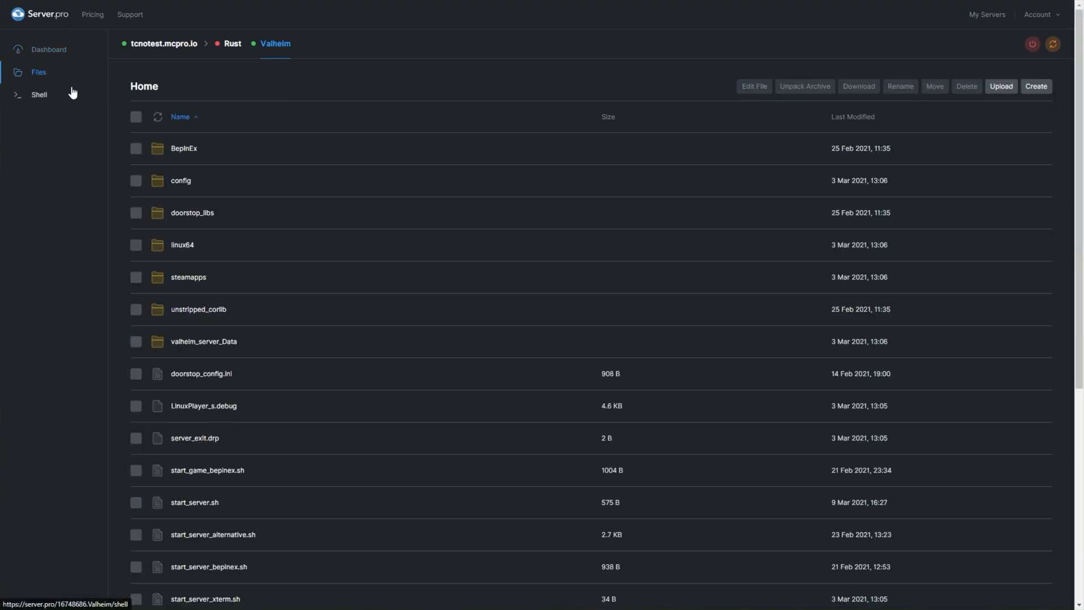
pyautogui.moveTo(180, 180)
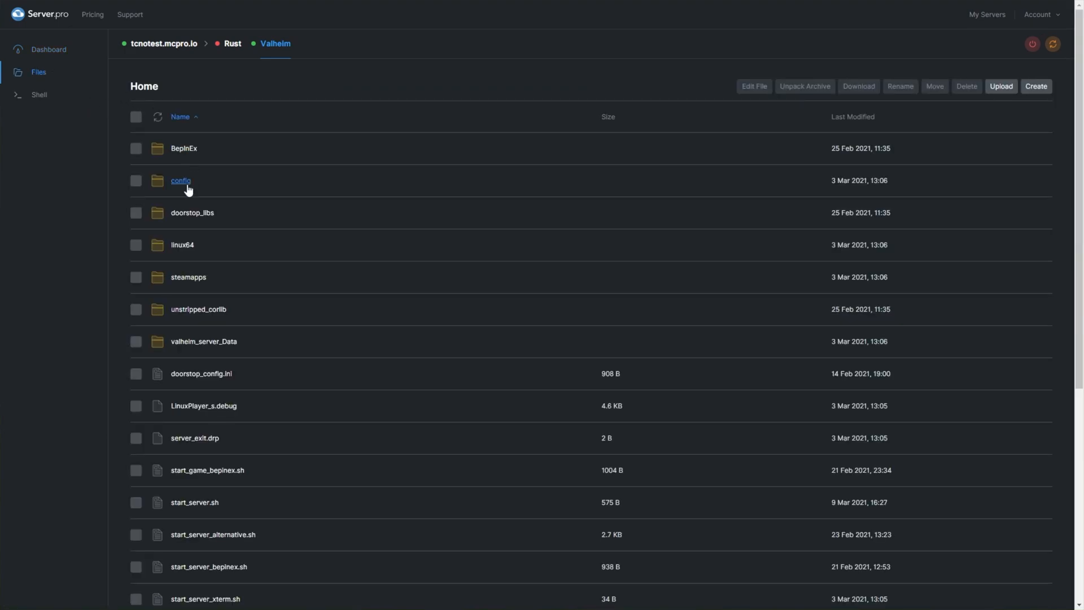
pyautogui.click(181, 181)
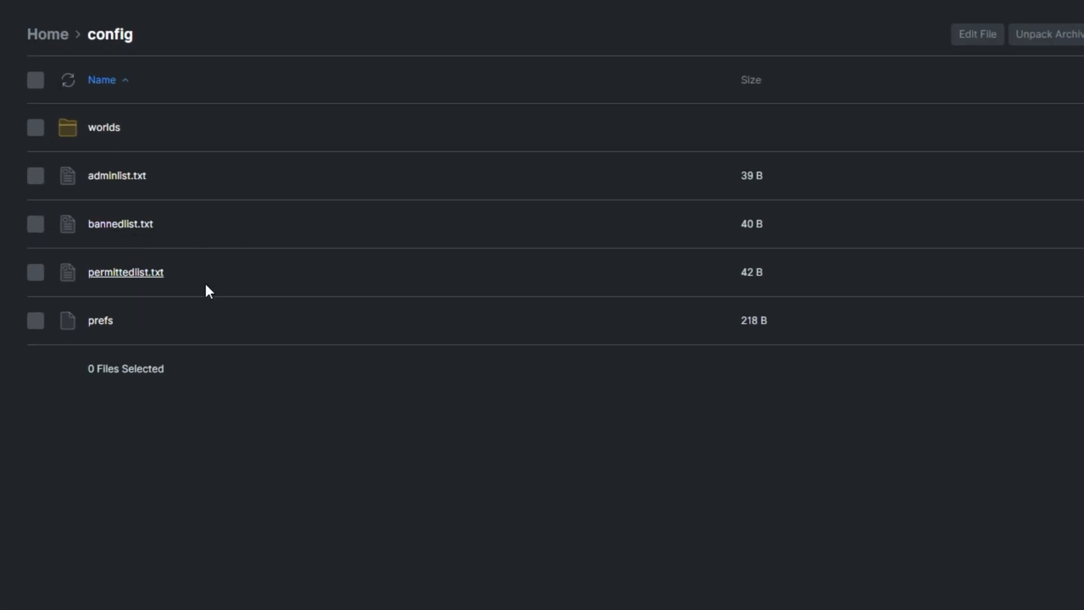
pyautogui.click(125, 272)
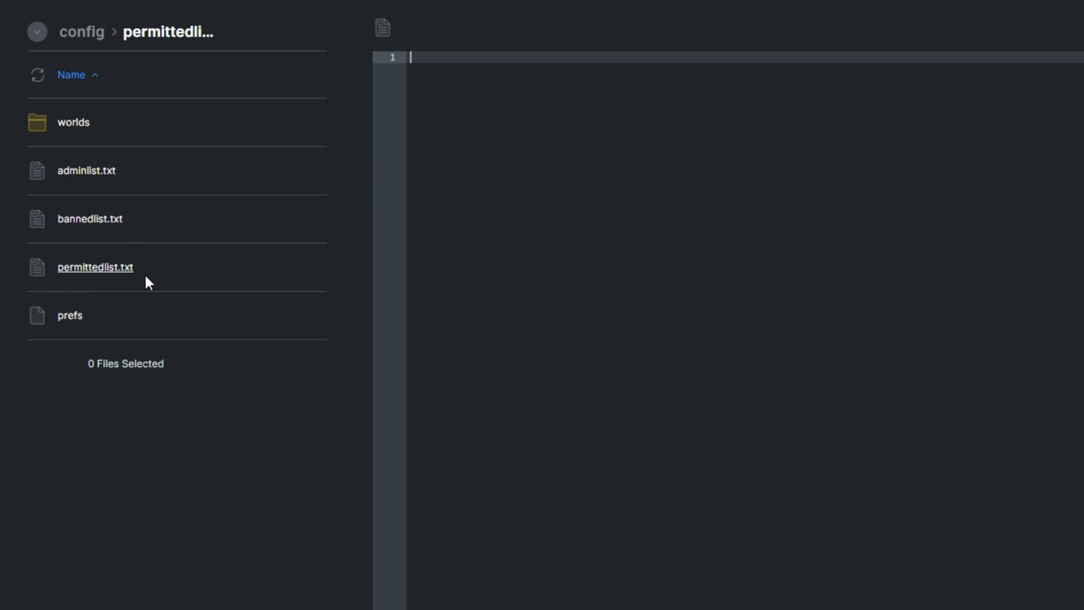
pyautogui.click(95, 267)
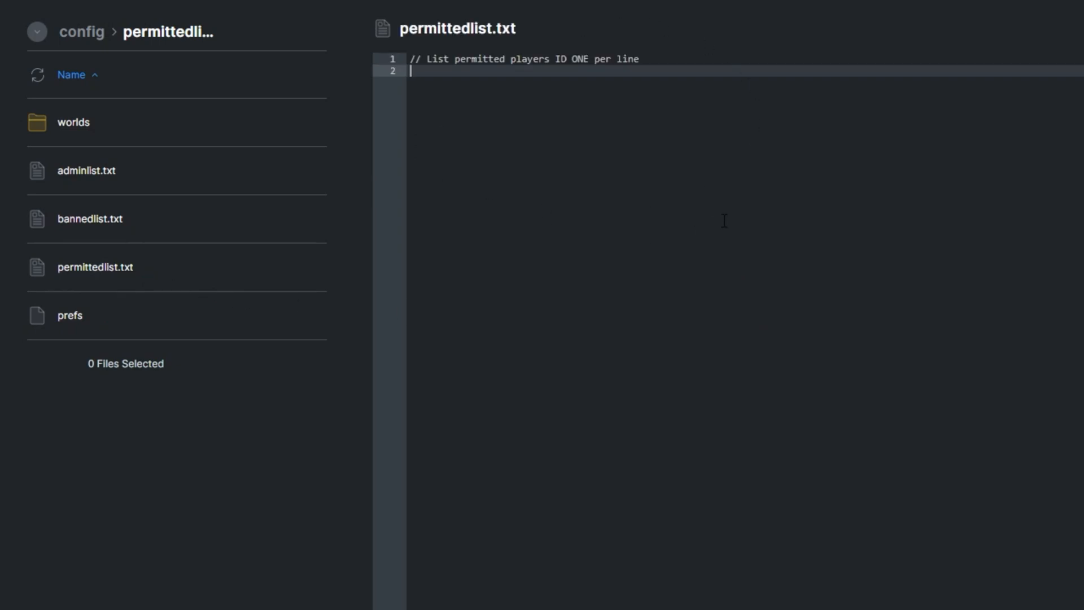
pyautogui.moveTo(90, 219)
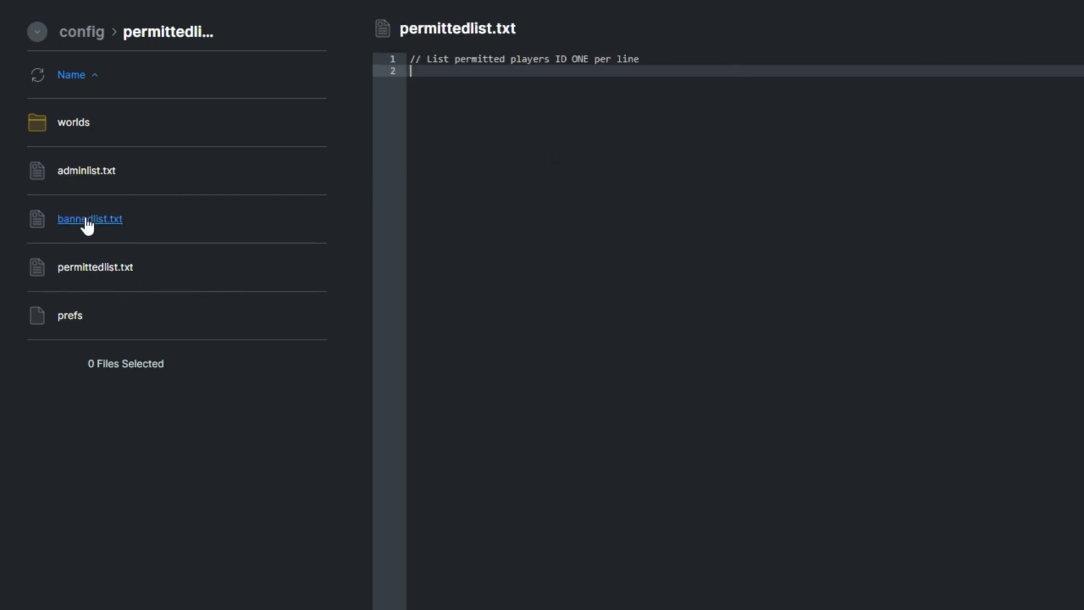
# - Open bannedlist.txt in the file editor and scroll through it
pyautogui.click(89, 219)
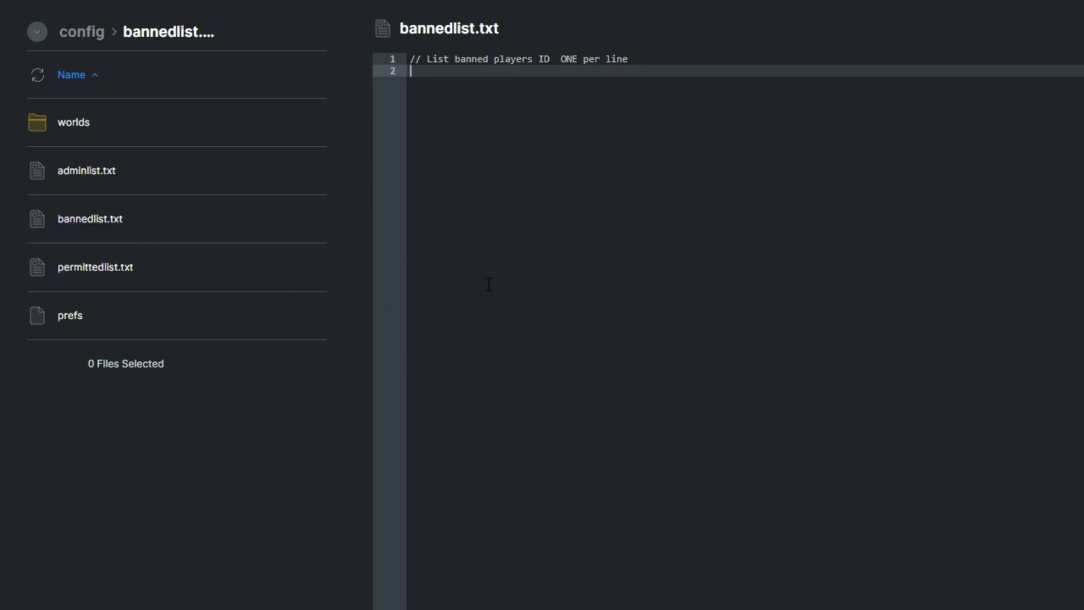
pyautogui.scroll(-3)
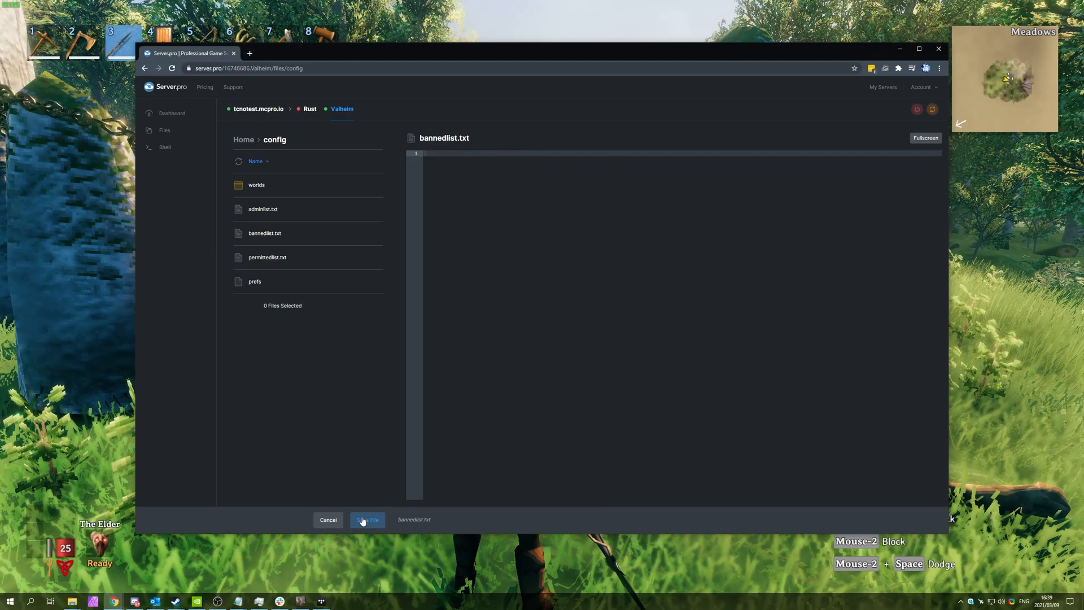
# - Save and close bannedlist.txt, returning to the config folder listing
pyautogui.click(367, 520)
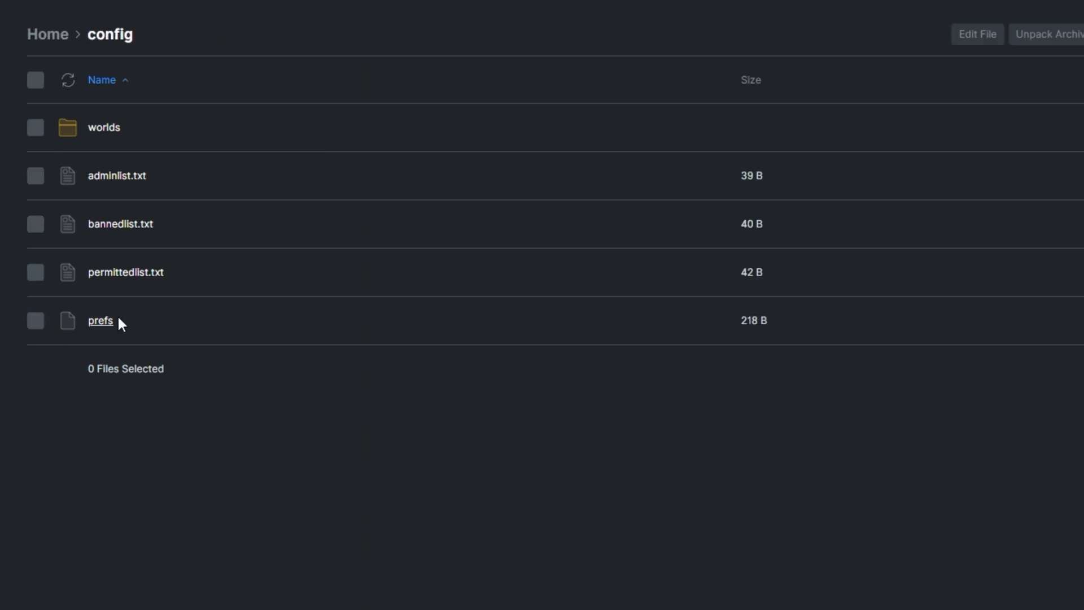
pyautogui.click(126, 272)
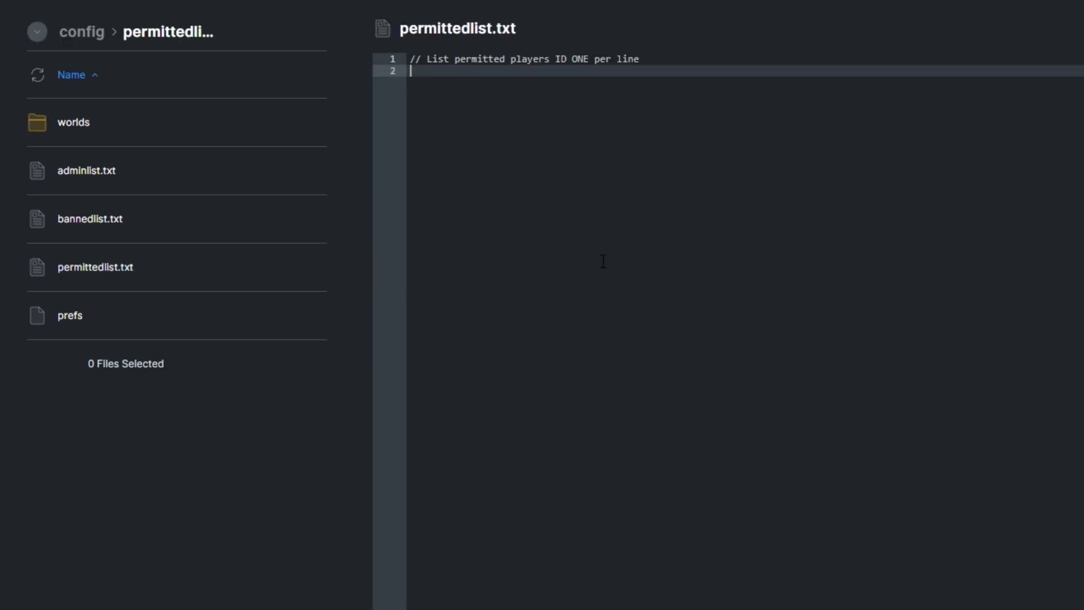
pyautogui.write('76561198064588130')
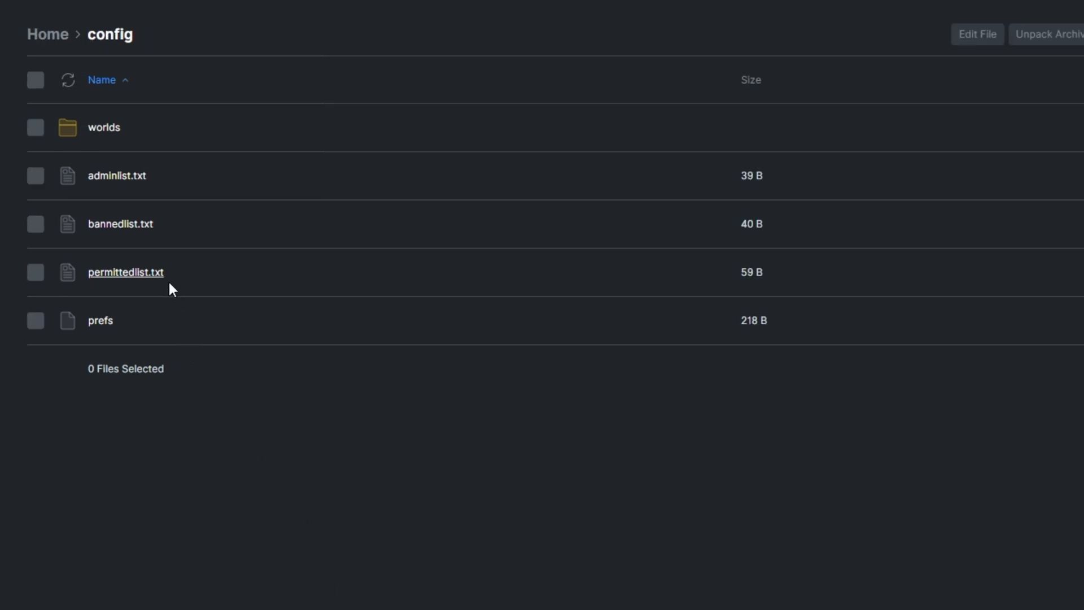
pyautogui.click(125, 272)
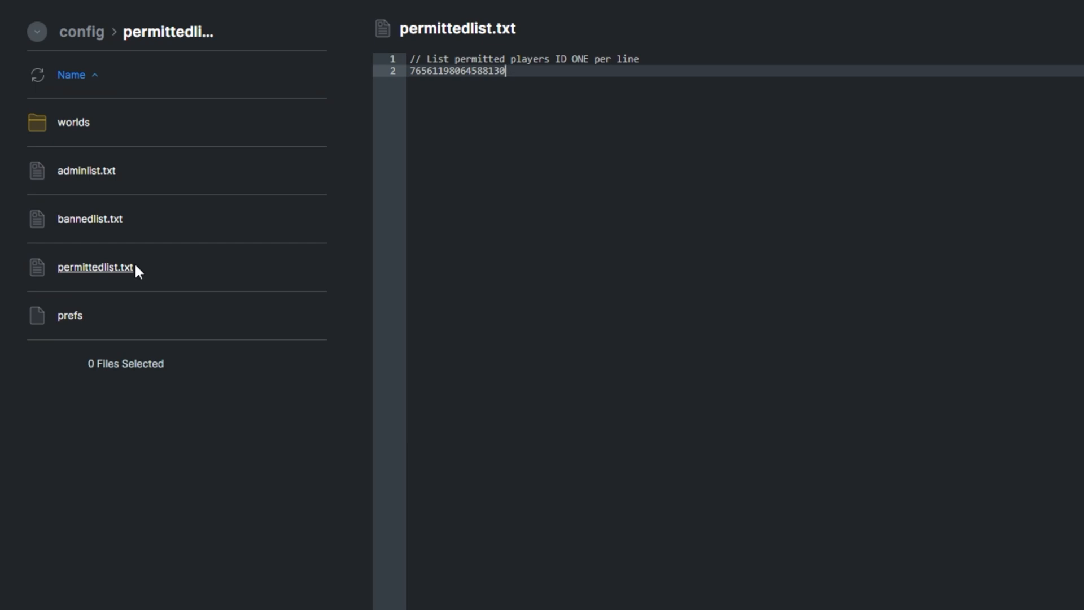
pyautogui.moveTo(578, 60)
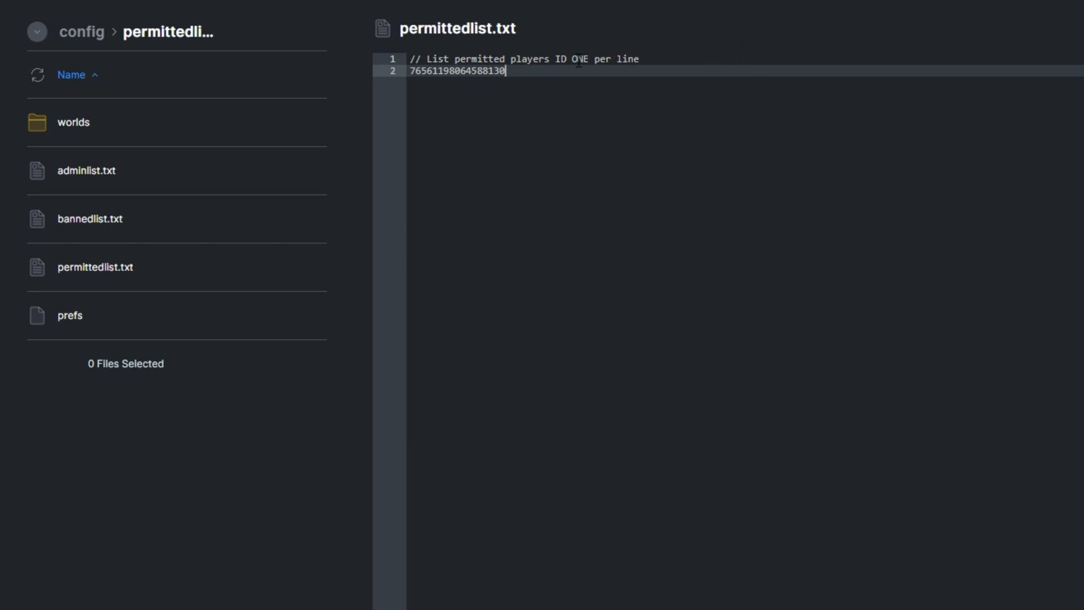
pyautogui.moveTo(804, 157)
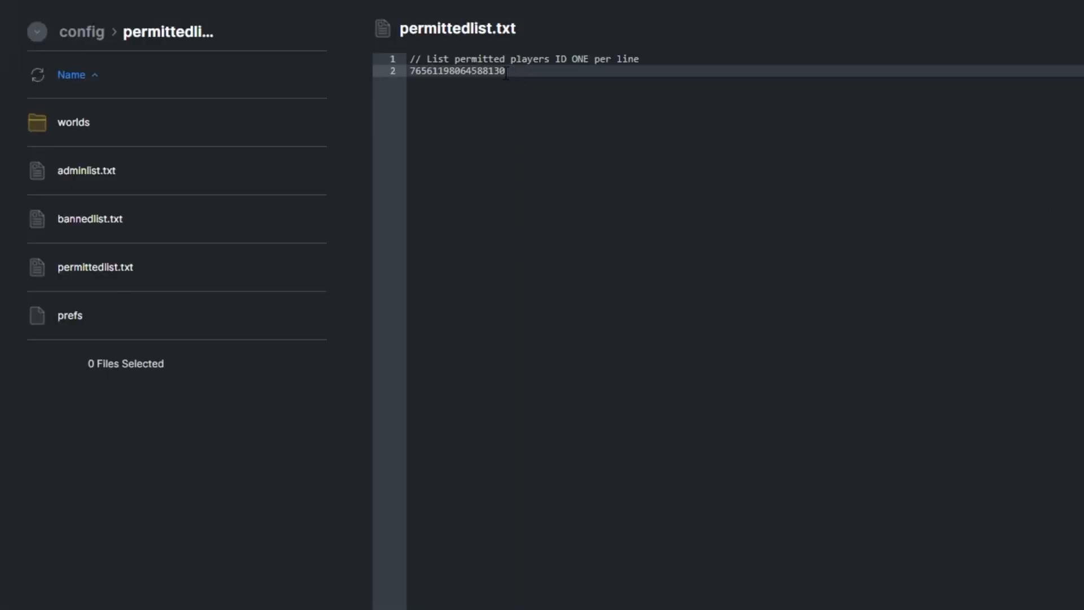
pyautogui.write('1')
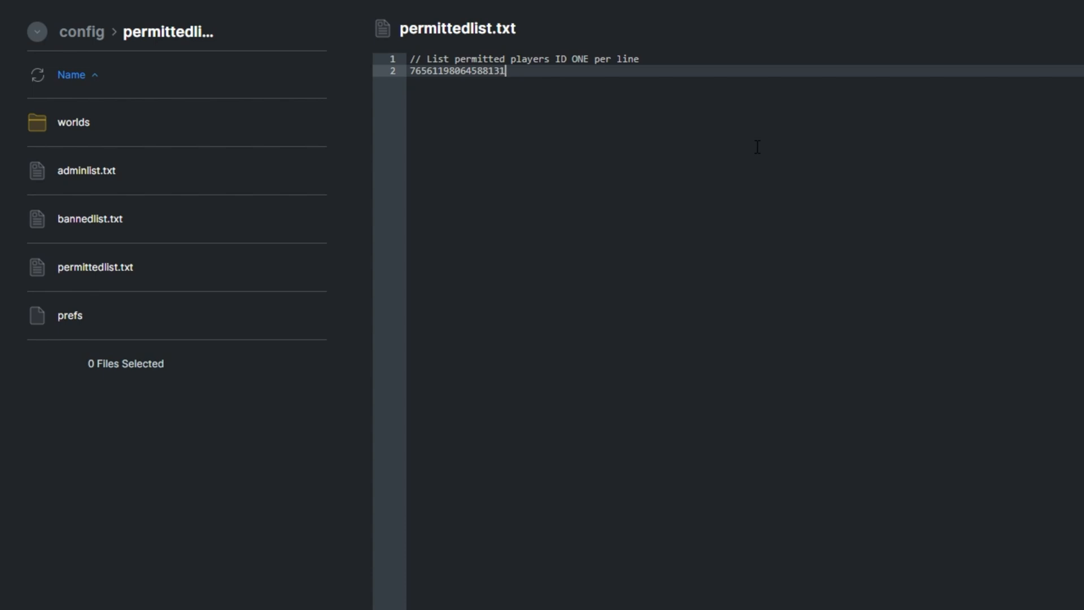
pyautogui.moveTo(624, 295)
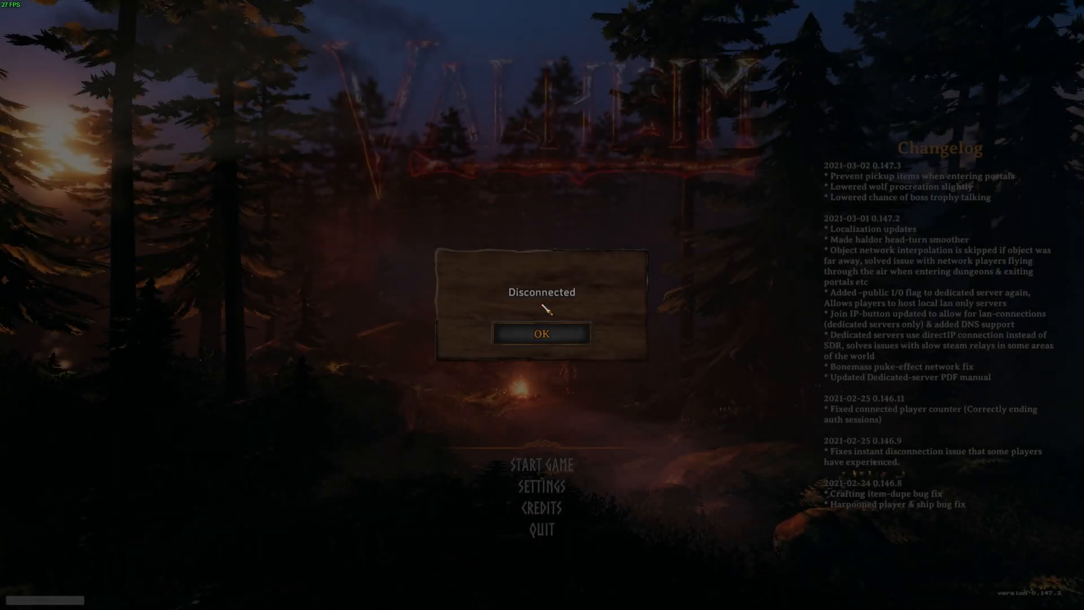
# - Dismiss the Disconnected notice and rejoin the server, submitting its password
pyautogui.click(541, 334)
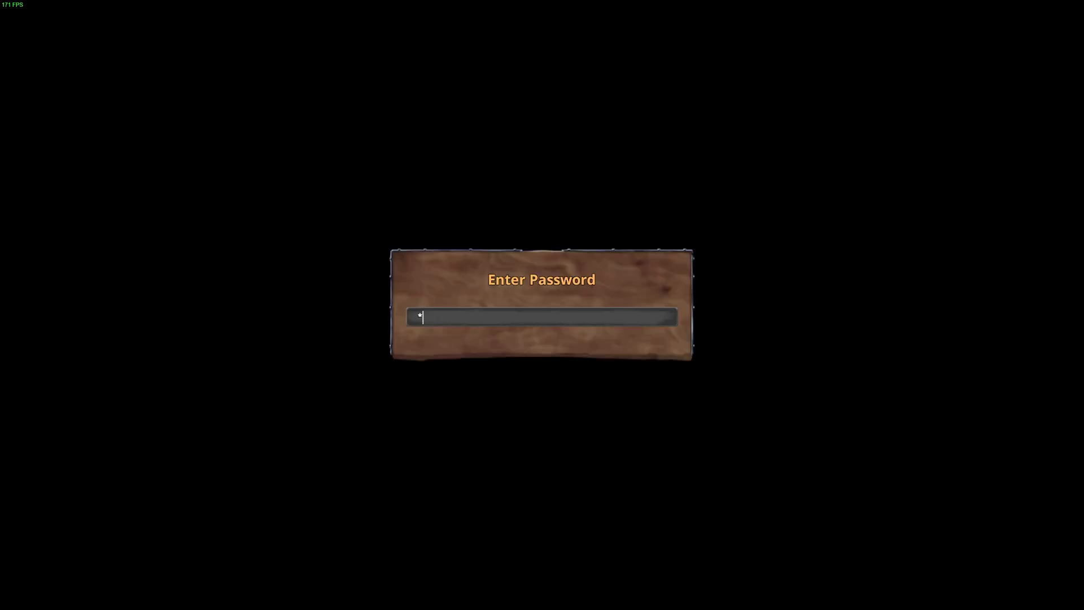
pyautogui.press('Return')
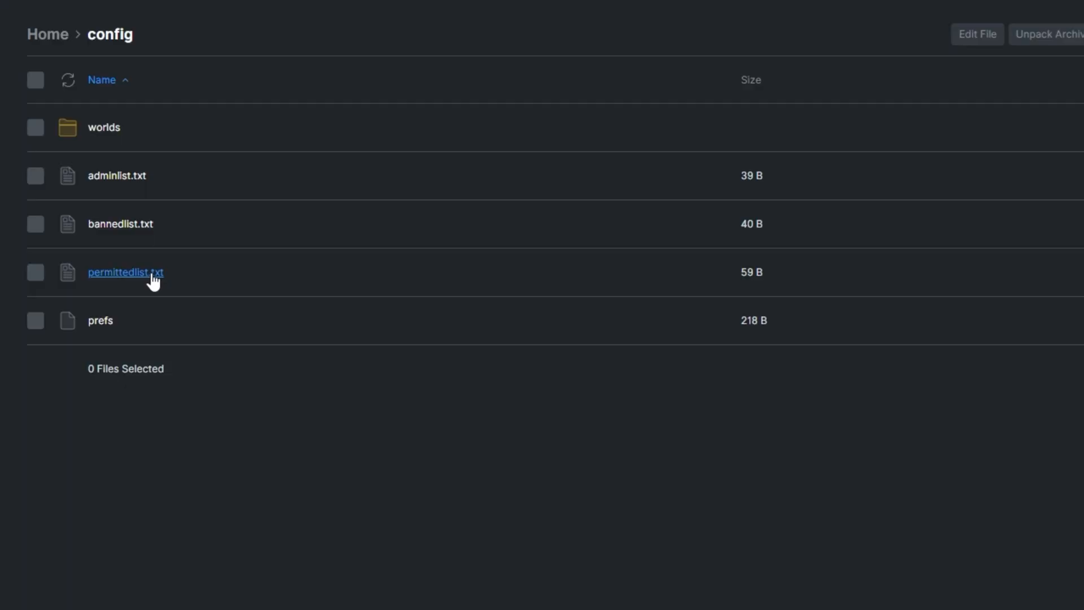
# - Remove the player ID line from permittedlist.txt and save it
pyautogui.click(125, 273)
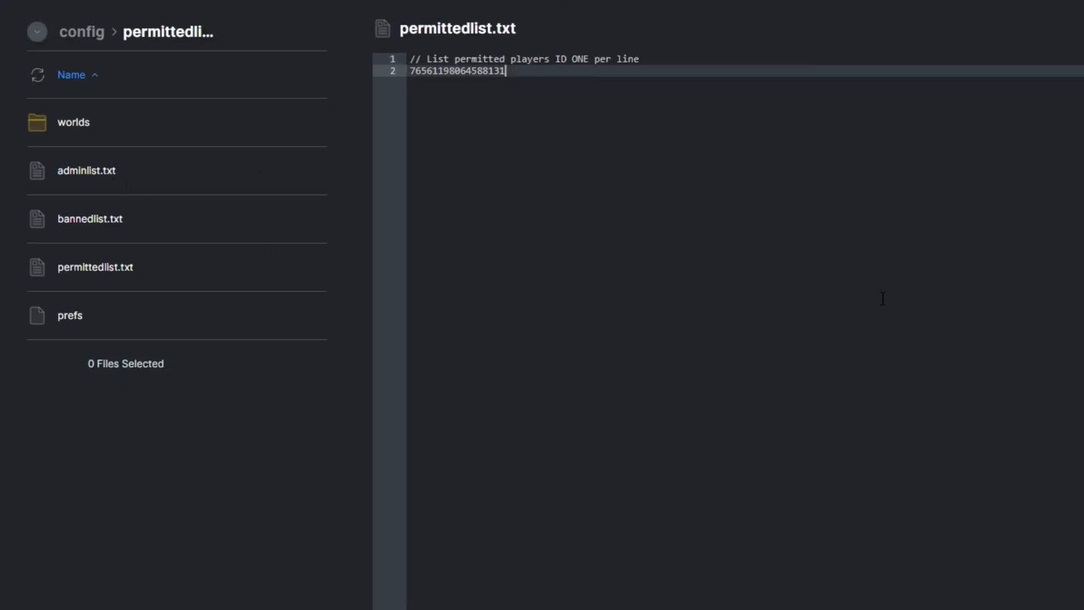
pyautogui.moveTo(759, 88)
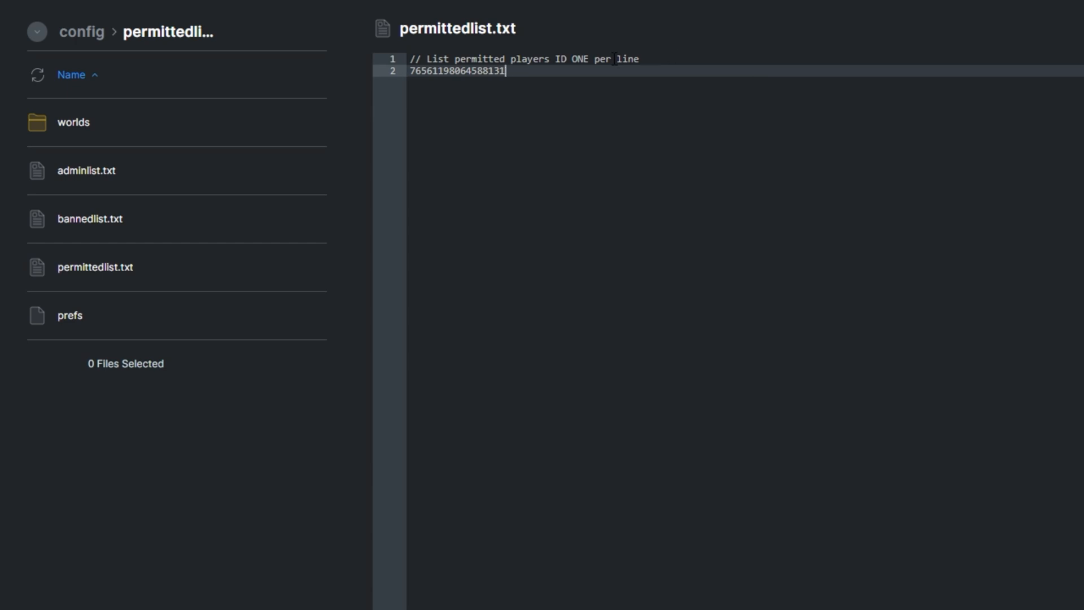
pyautogui.press('Backspace')
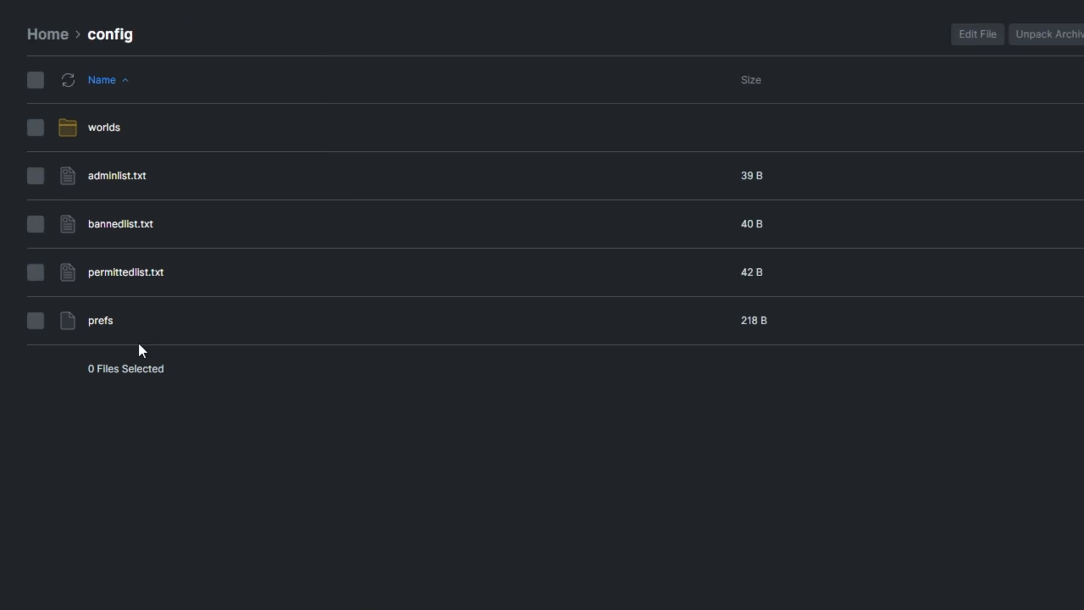
pyautogui.click(121, 224)
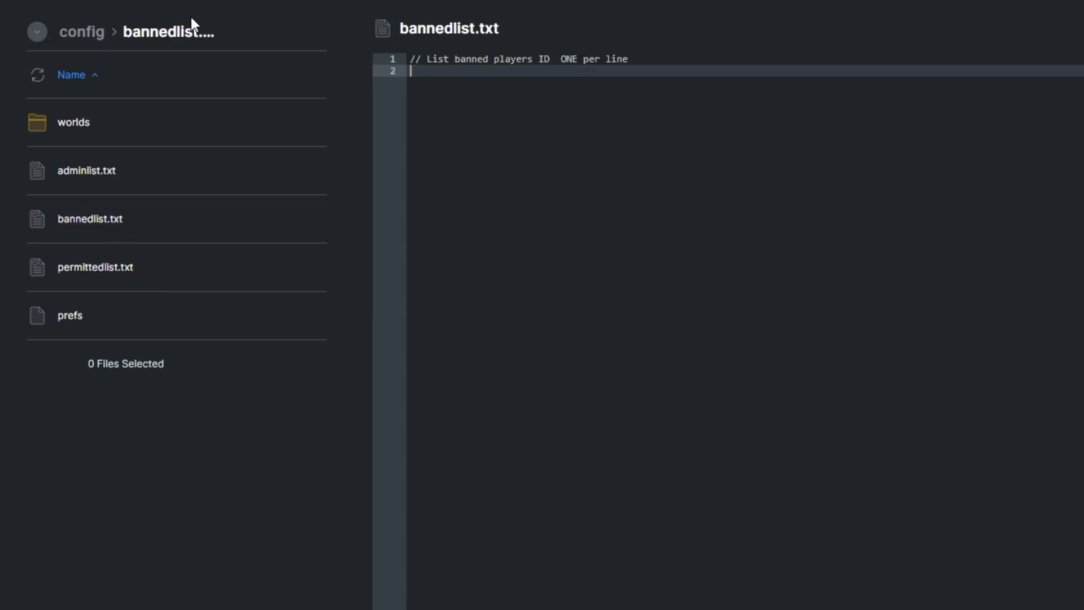
pyautogui.write('76561198064588131')
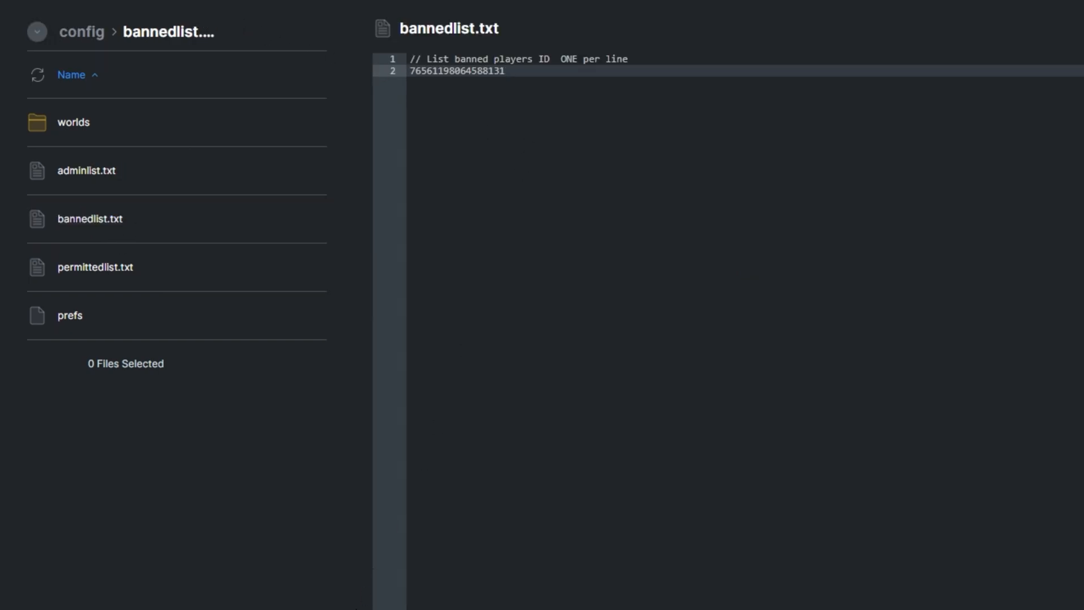
pyautogui.press('Backspace')
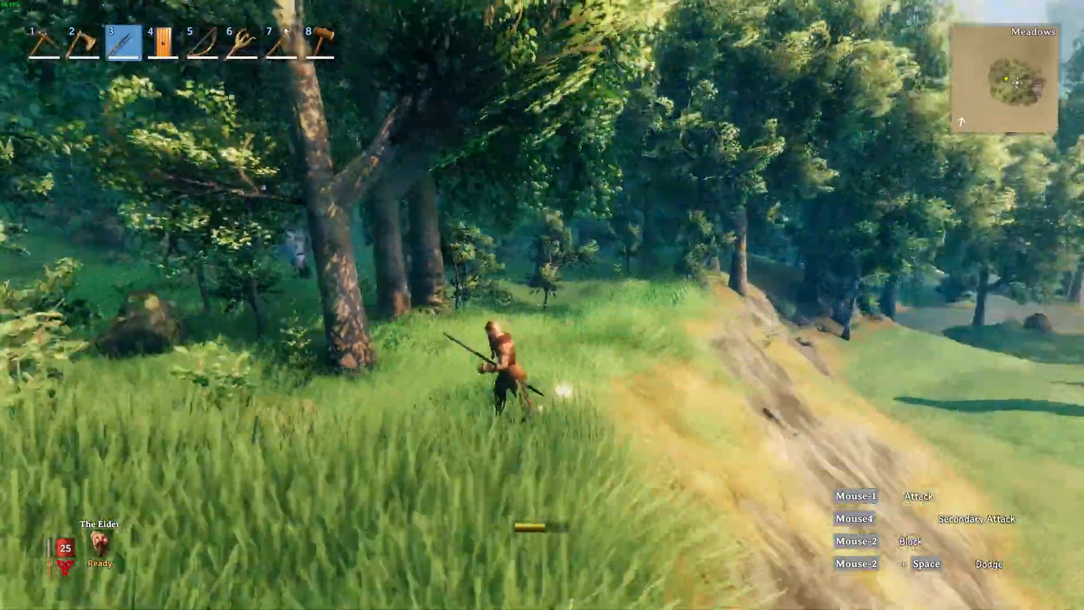
# - Run into the meadow forest, attack a creature and collect its leather scraps
pyautogui.press('w')
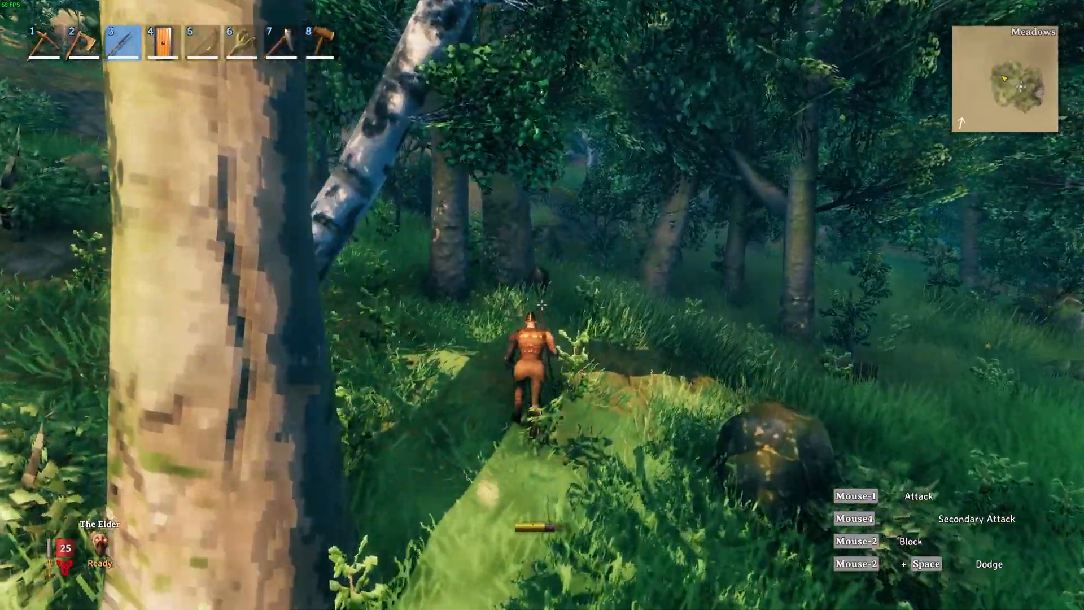
pyautogui.click(541, 339)
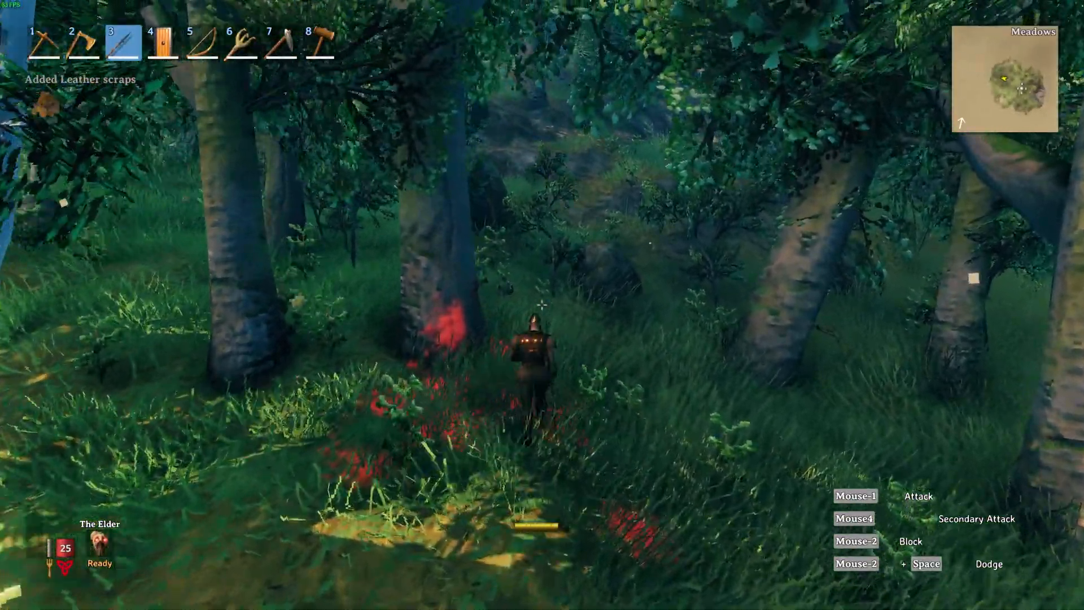
pyautogui.press('w')
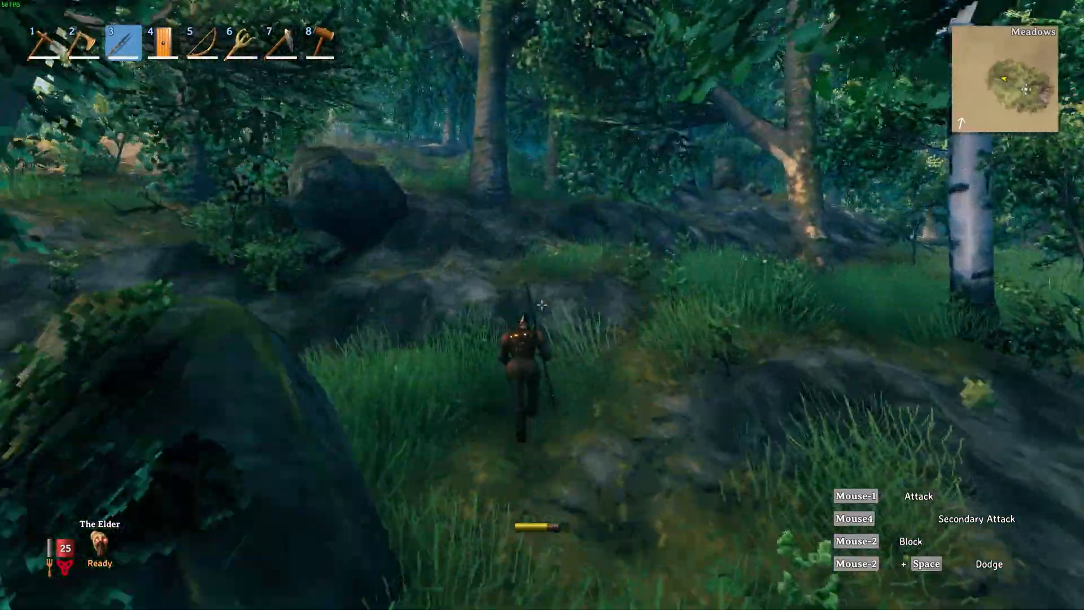